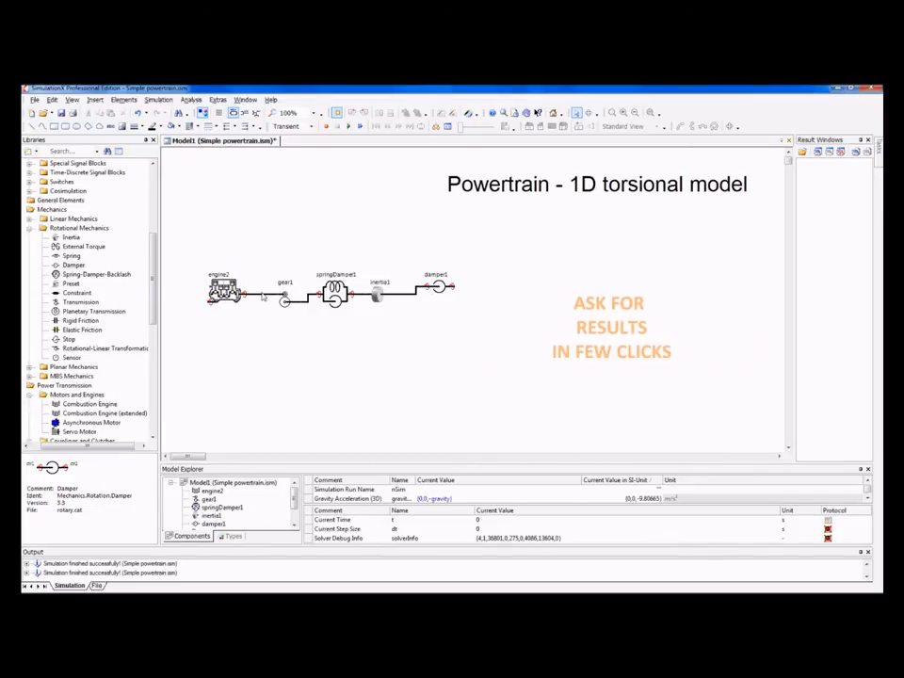
- Show the engine's transient result plots: torque spectrum, torque and speed over time
right_click(222, 290)
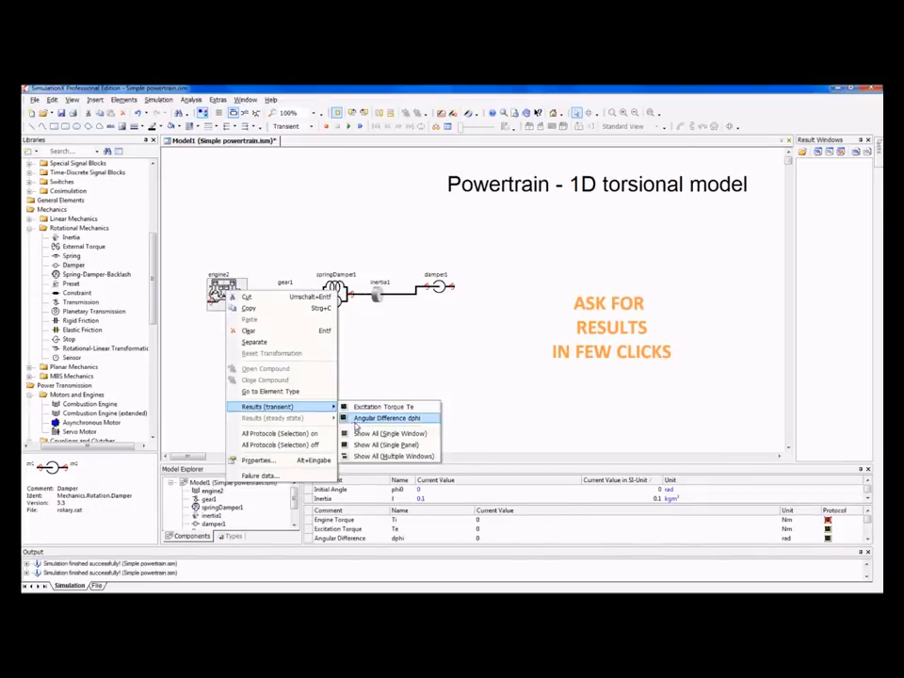
left_click(388, 418)
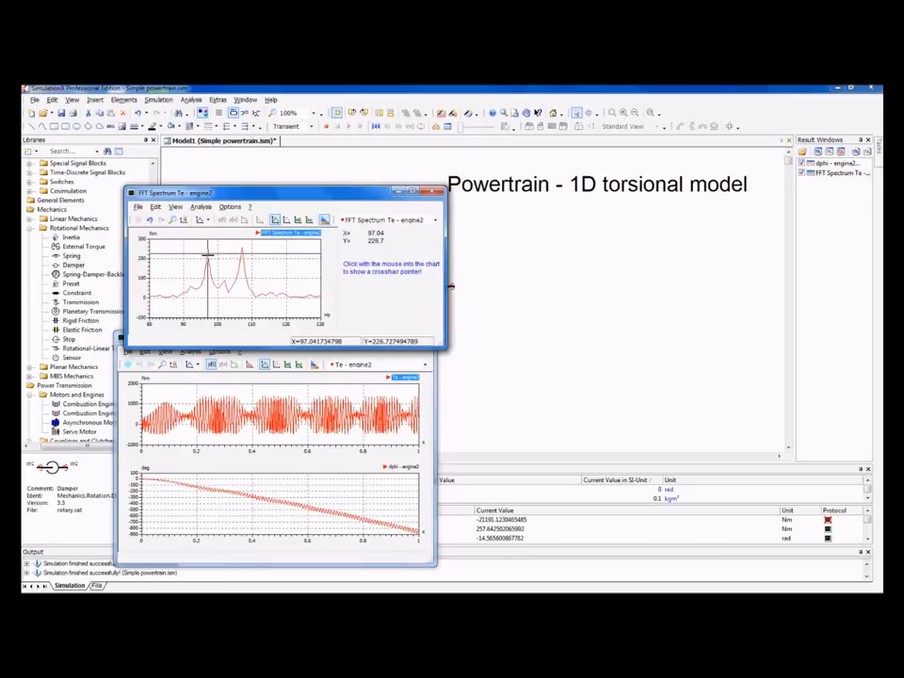
- Run the natural frequency analysis, review the distribution of energy, then close the results
left_click(241, 254)
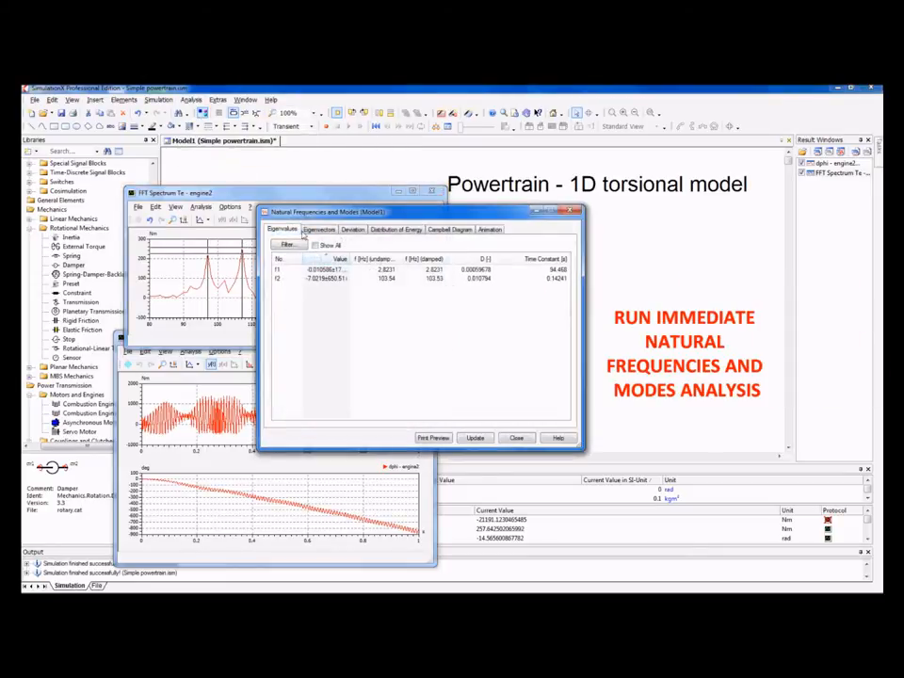
left_click(396, 230)
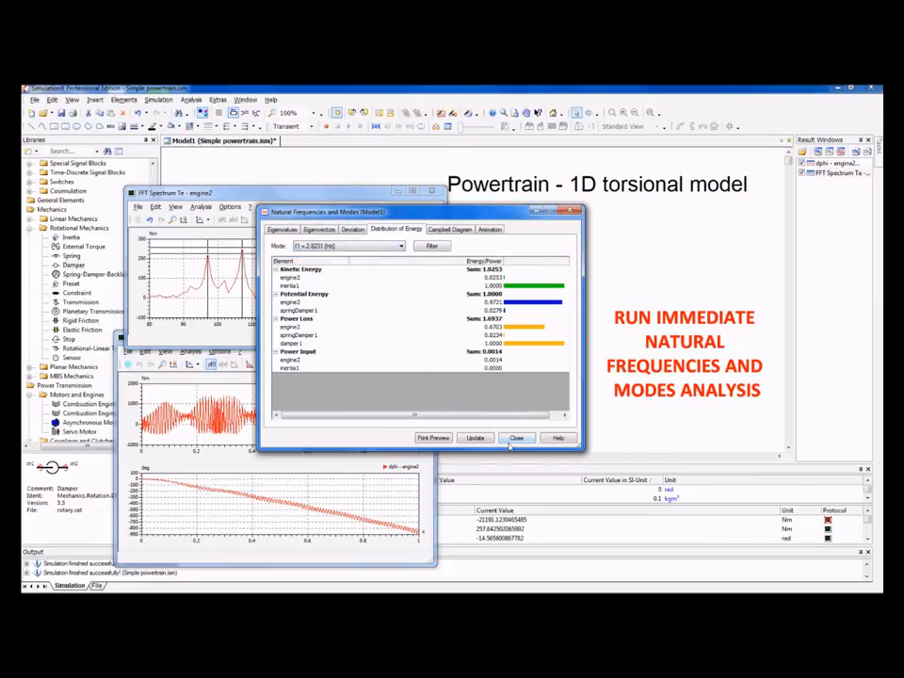
left_click(516, 436)
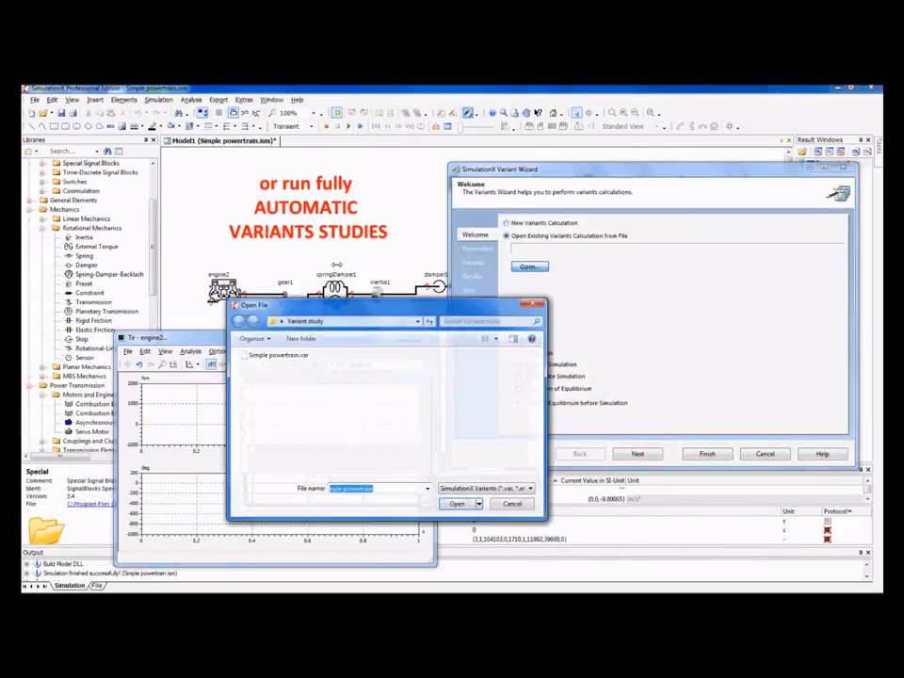
- Load the chosen variants calculation file and proceed through the Variant Wizard
left_click(457, 502)
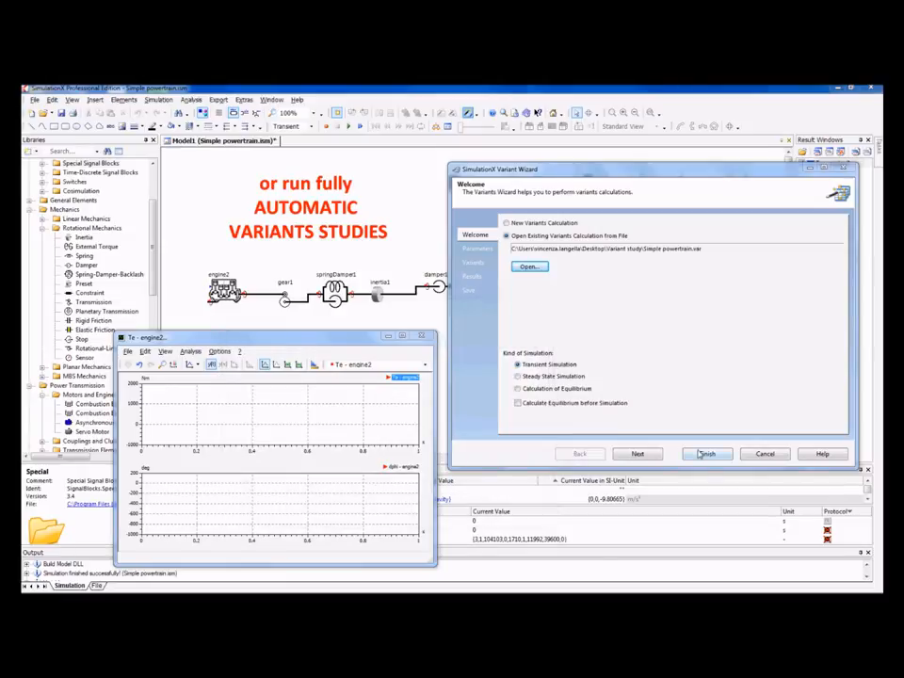
left_click(706, 454)
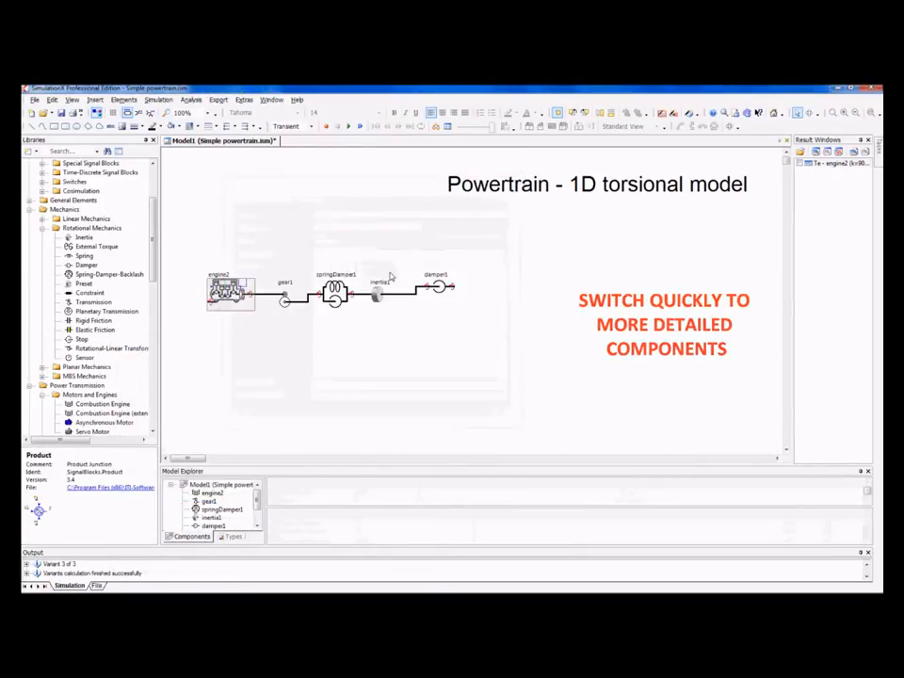
- Inspect the engine component's details and browse down the automotive libraries
double_click(230, 292)
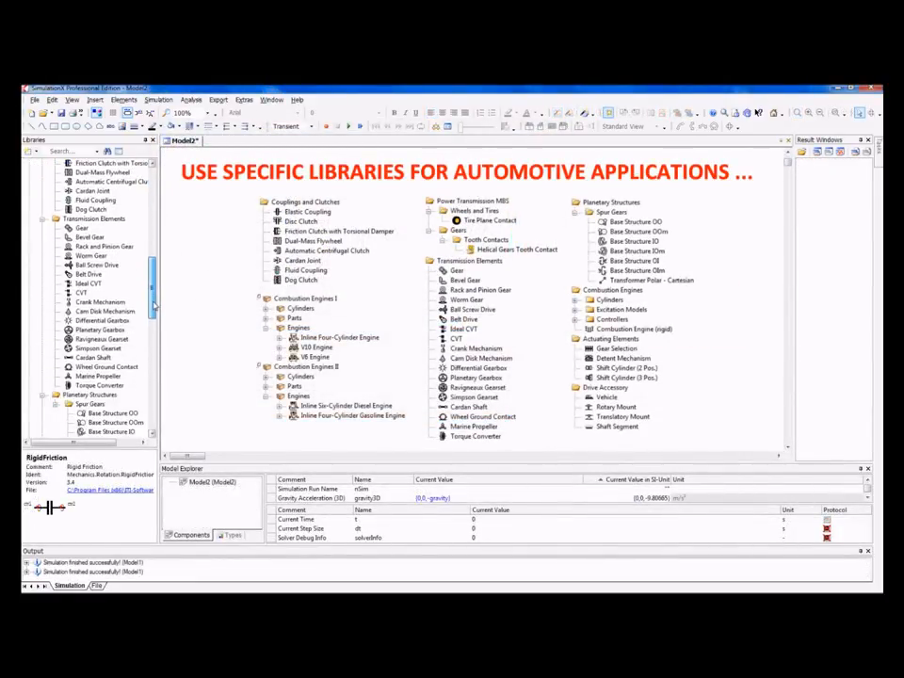
scroll("down", 3)
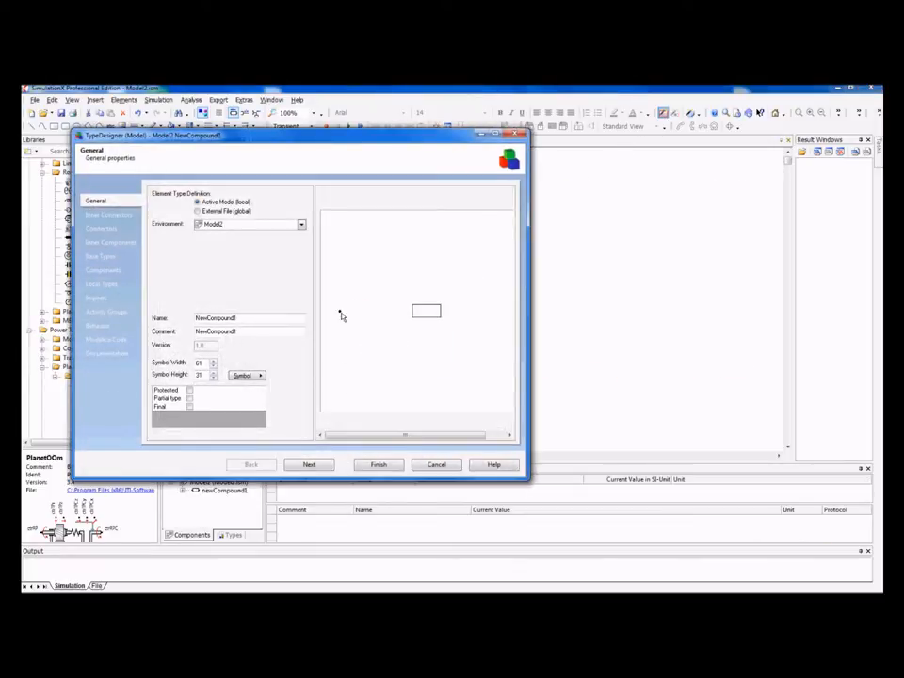
- Edit the new compound's symbol icon
left_click(241, 376)
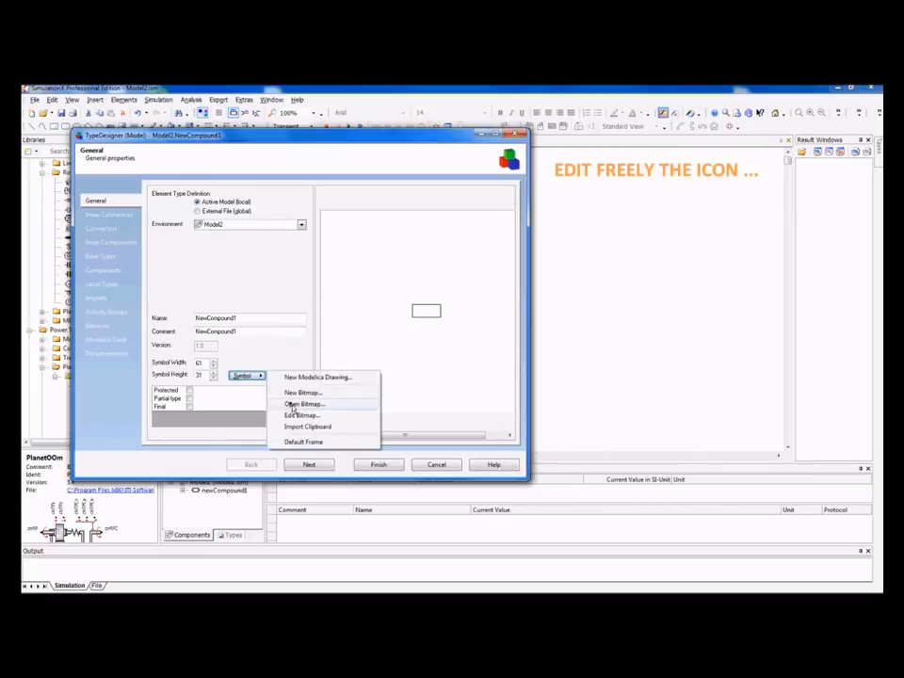
left_click(301, 403)
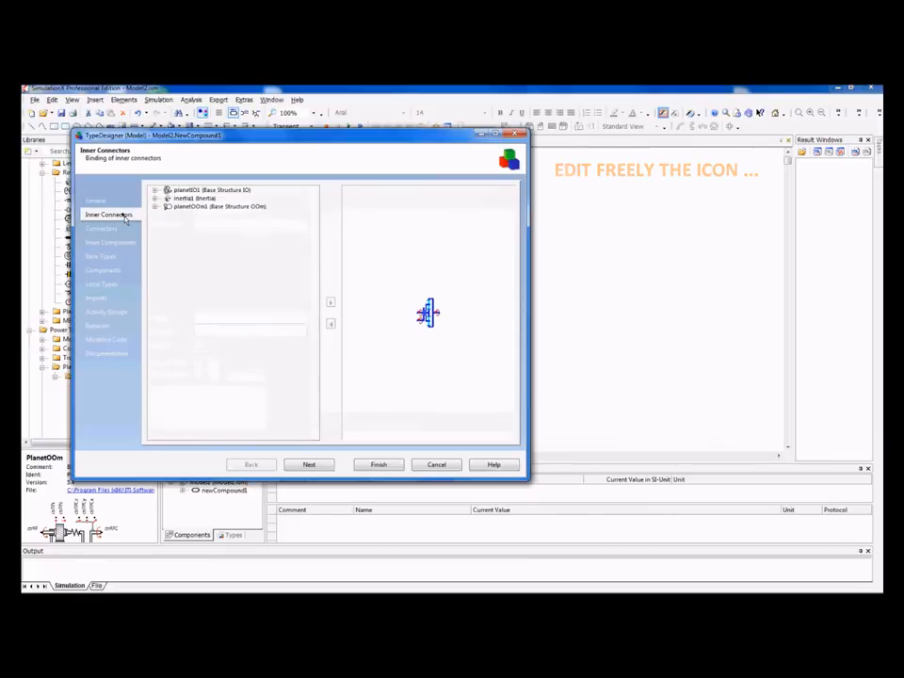
- Bind an existing gear parameter from the planetary inner components into the compound
left_click(168, 189)
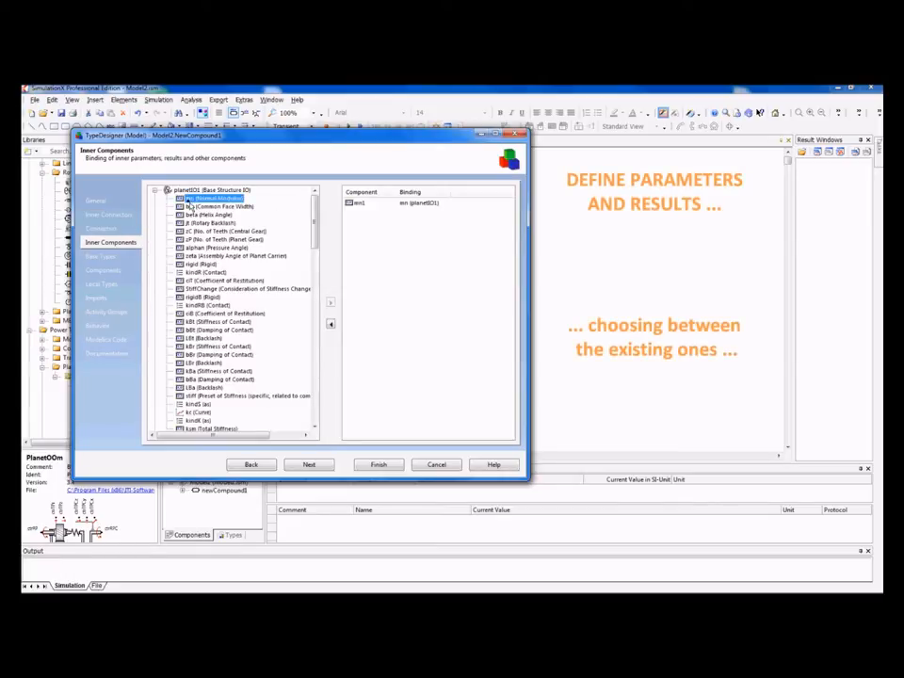
left_click(226, 230)
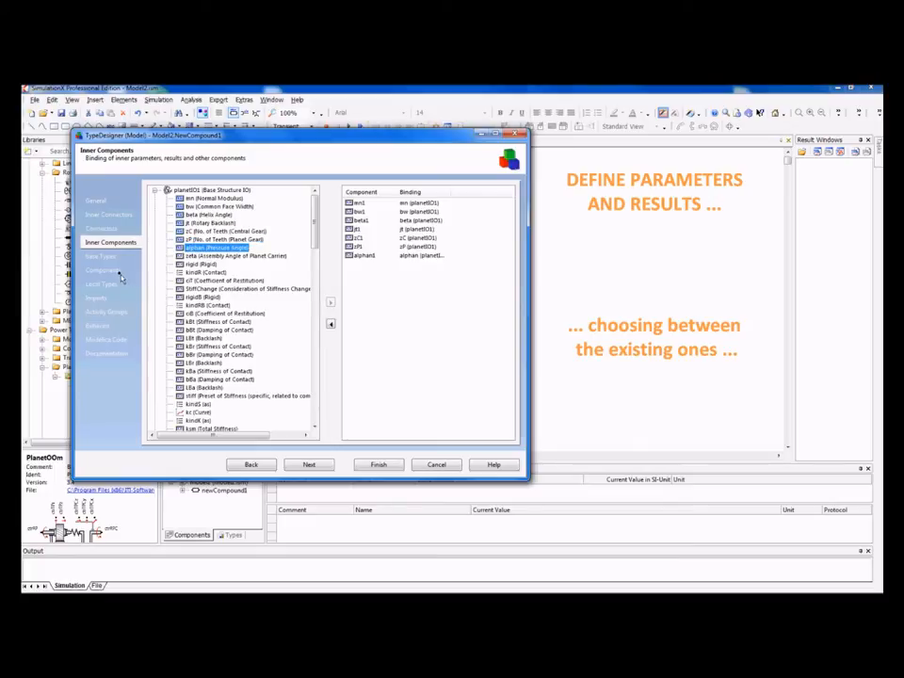
left_click(102, 271)
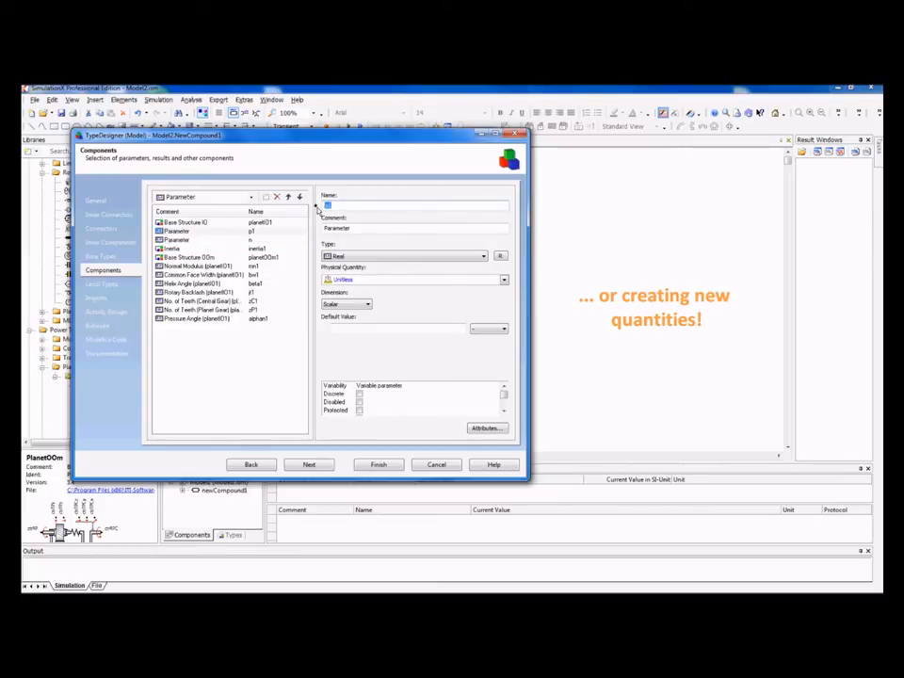
- Add a database link element and start its database and table binding setup
left_click(249, 198)
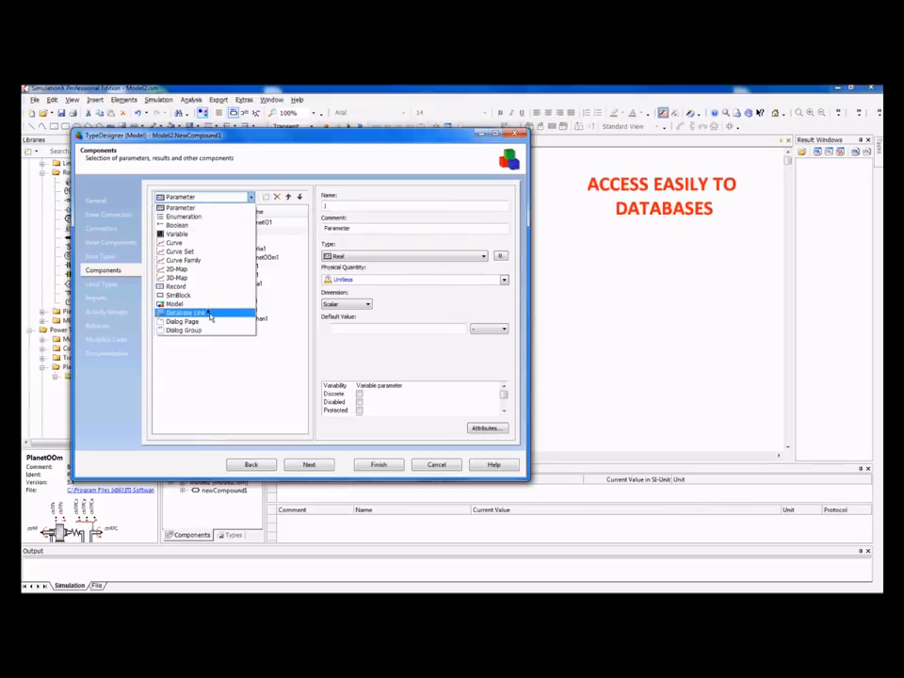
left_click(185, 312)
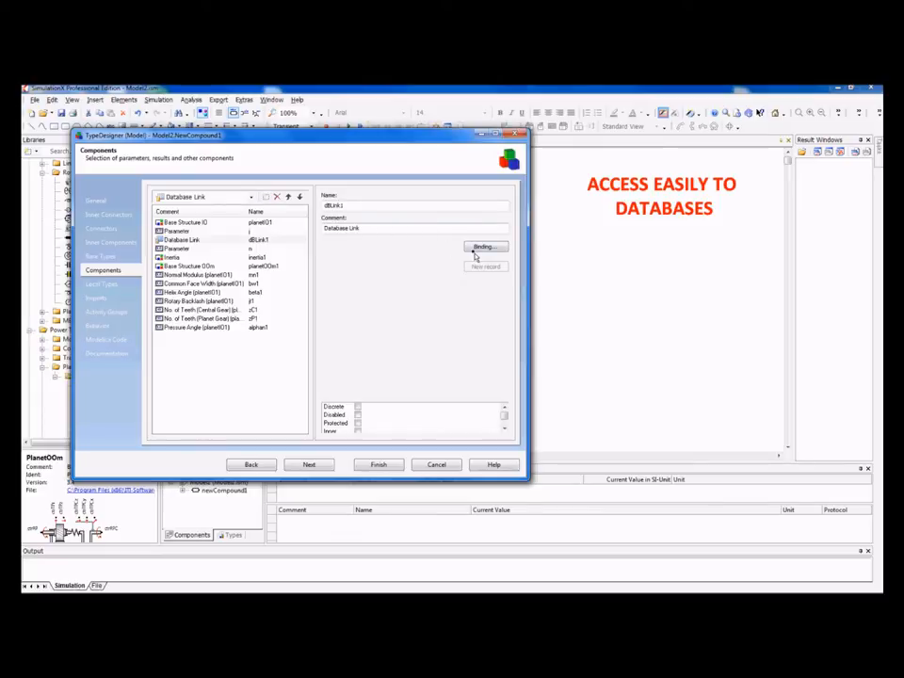
left_click(484, 247)
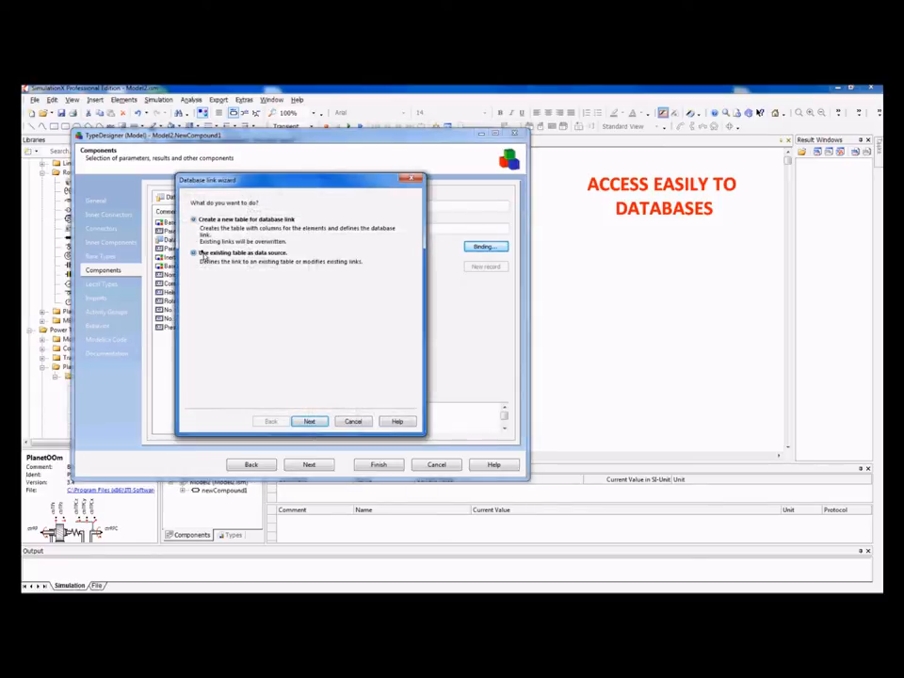
left_click(308, 422)
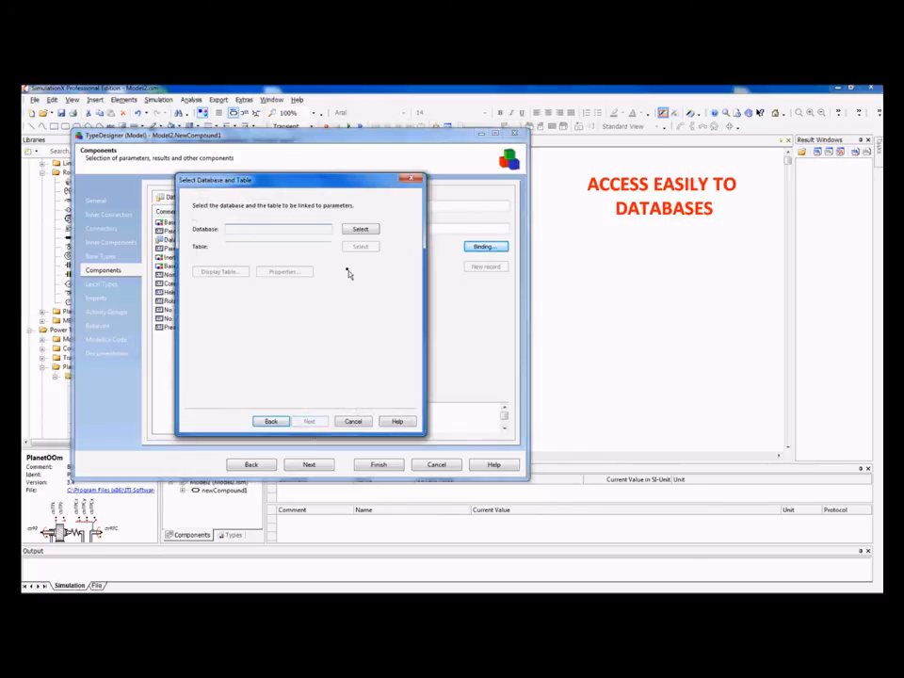
- Connect to the Access .mdb database file via the connection wizard
left_click(362, 230)
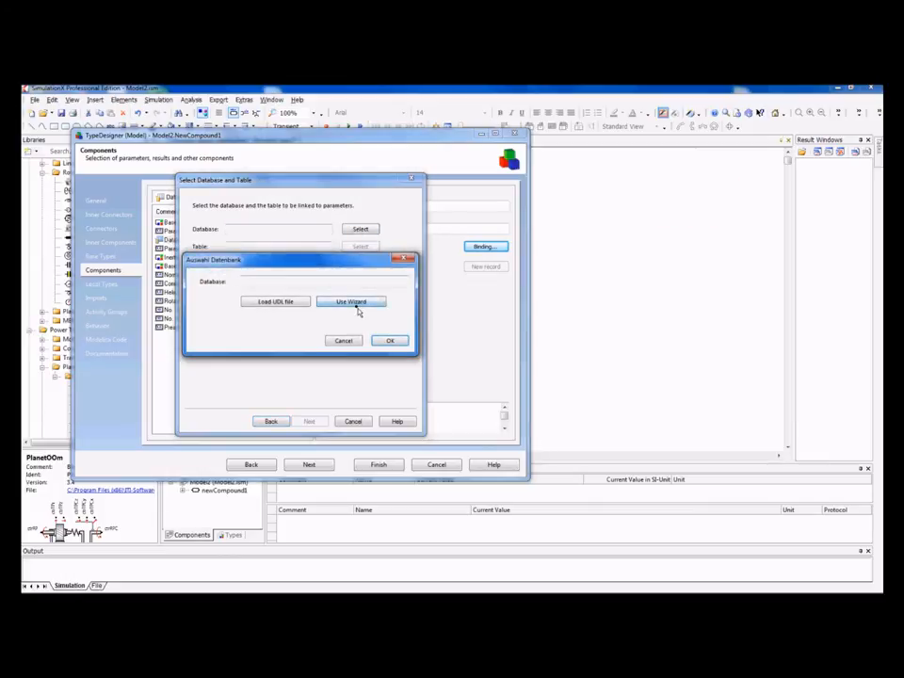
left_click(350, 301)
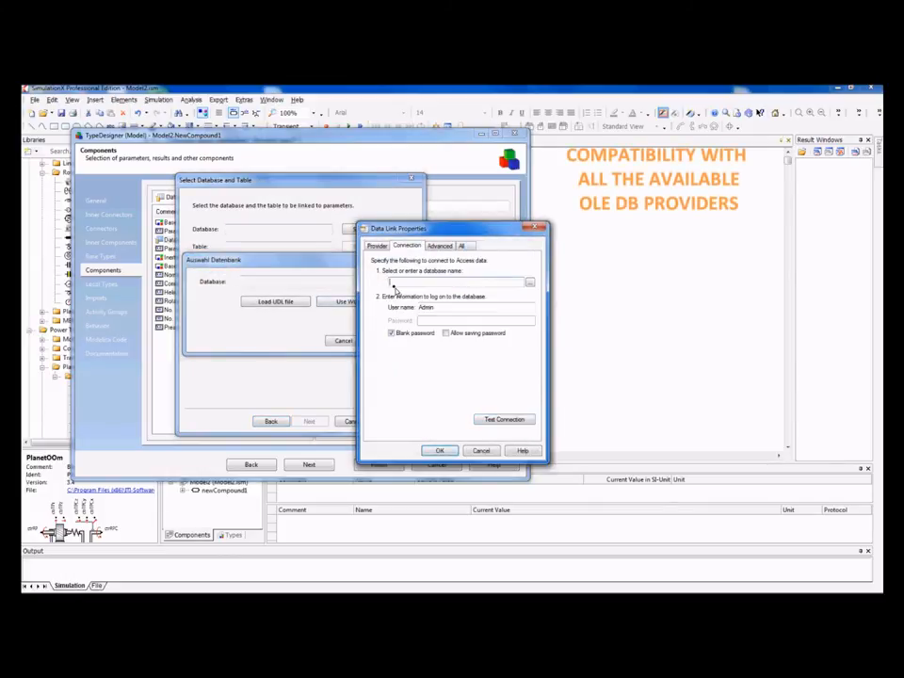
left_click(529, 283)
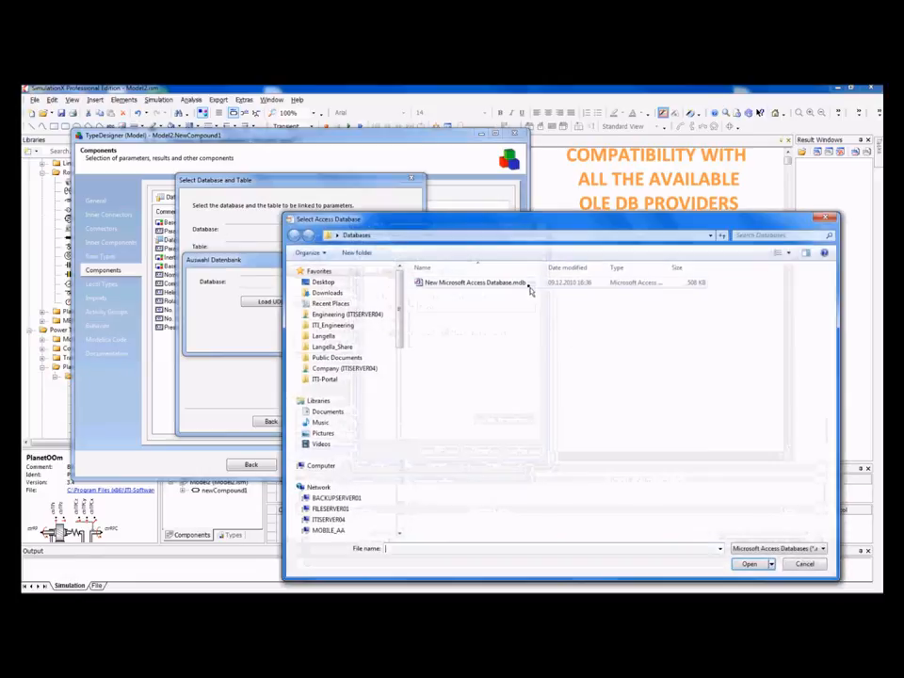
left_click(775, 548)
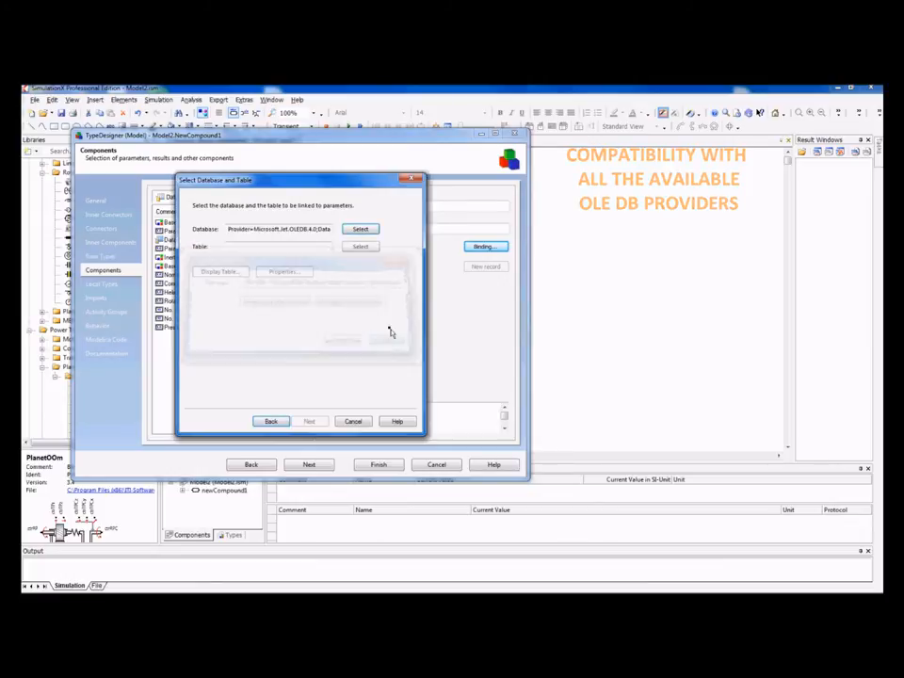
- Choose the toothing table, preview its records and accept the database link
left_click(359, 245)
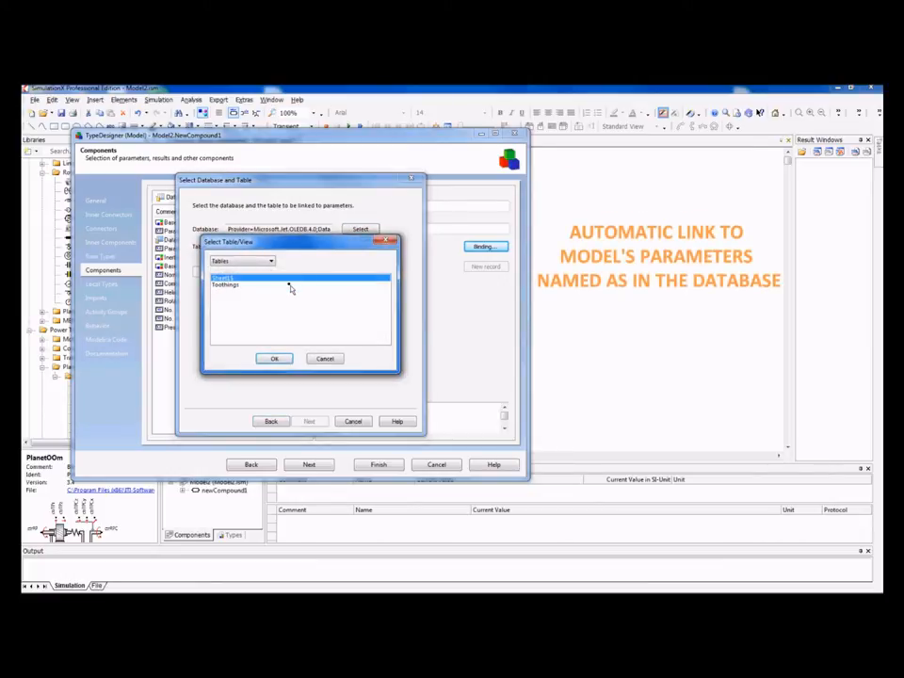
left_click(275, 358)
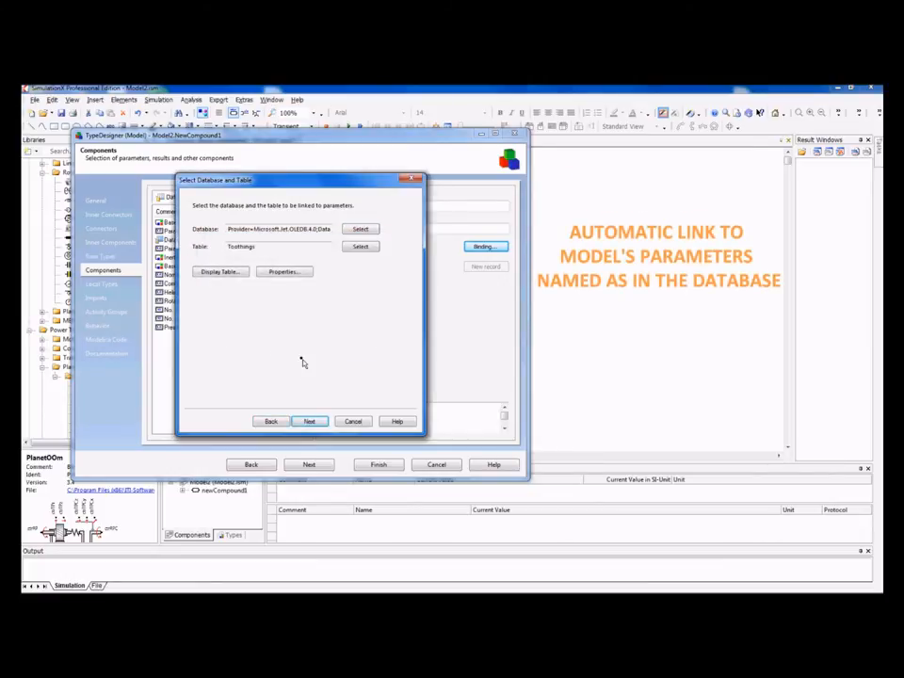
left_click(309, 422)
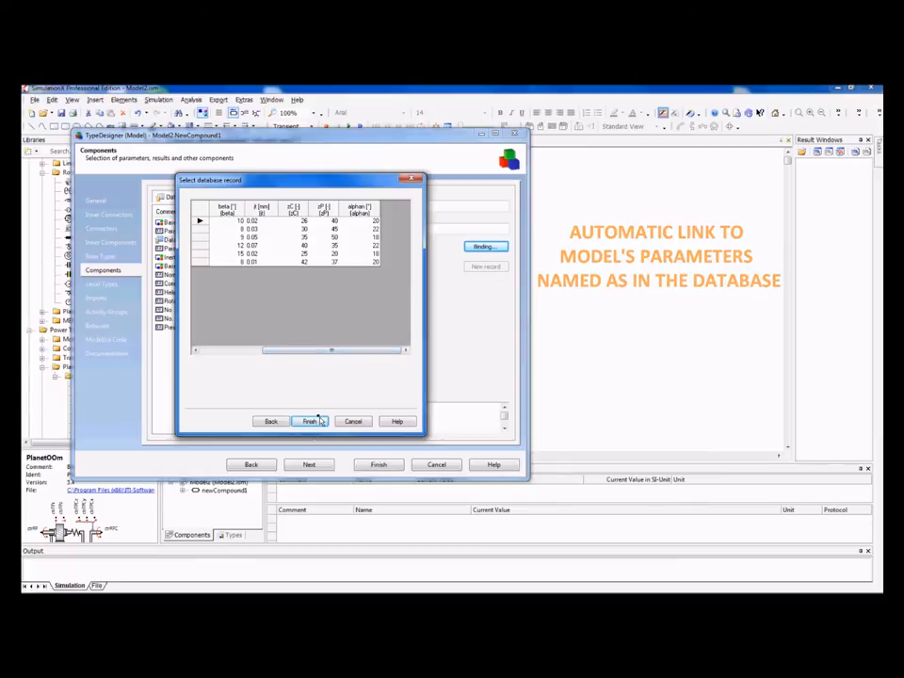
left_click(309, 422)
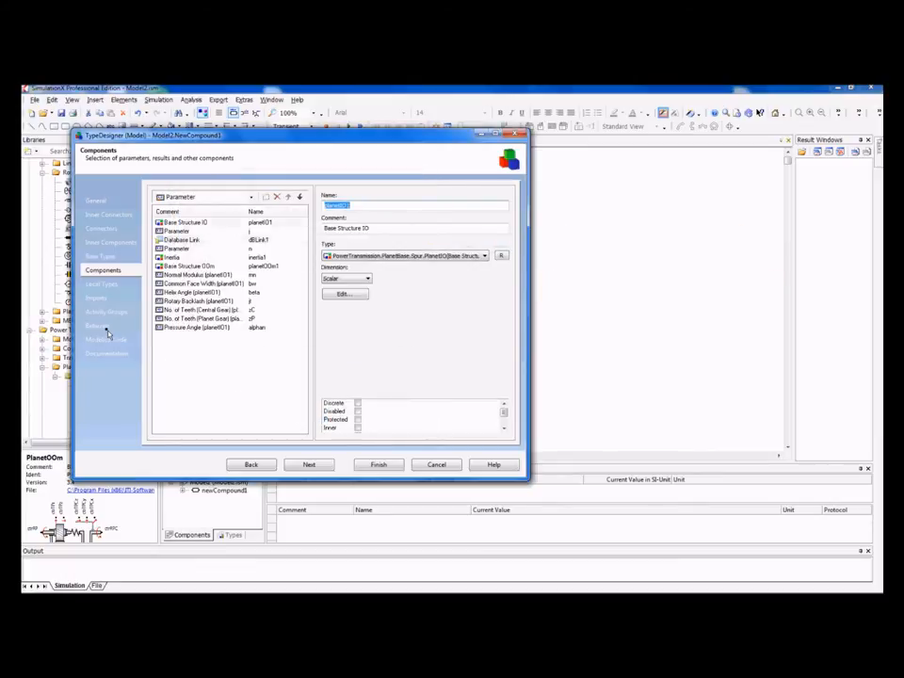
- Enter the behaviour equation 'inertial.J>' and view the auto-generated Modelica code
left_click(98, 324)
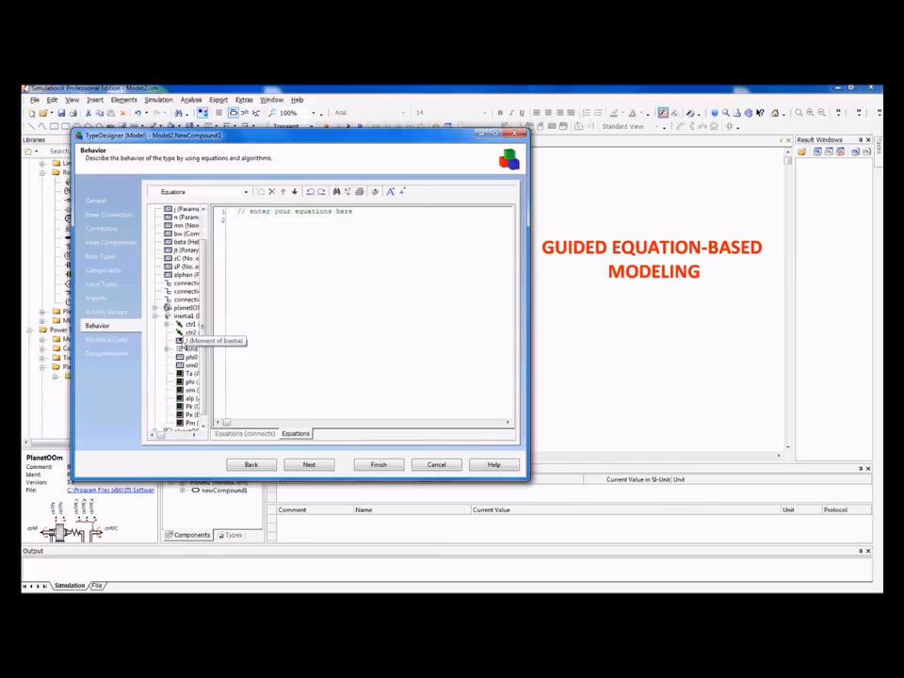
type("inertial.J>")
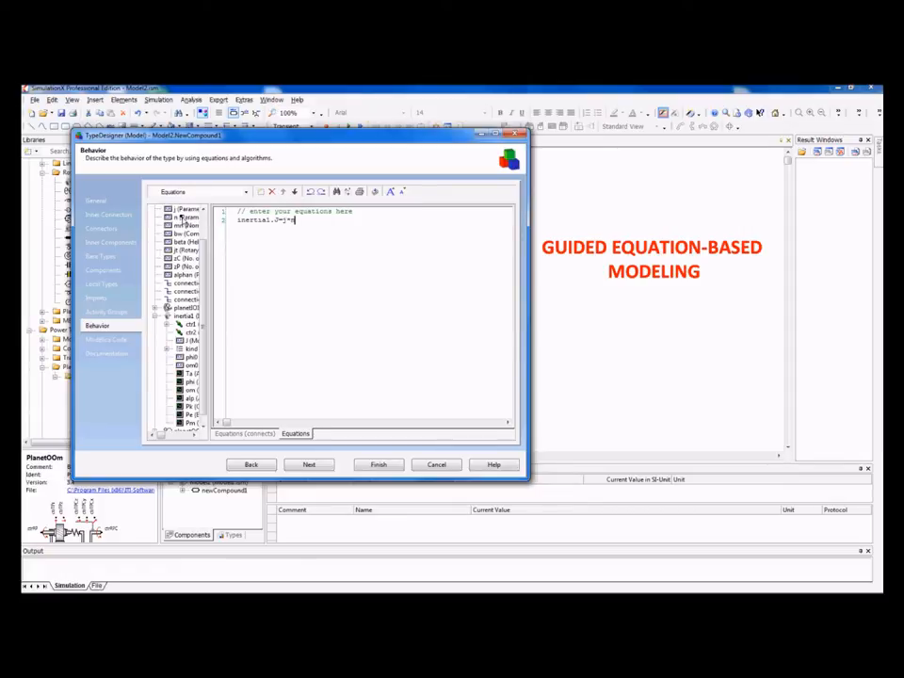
left_click(107, 339)
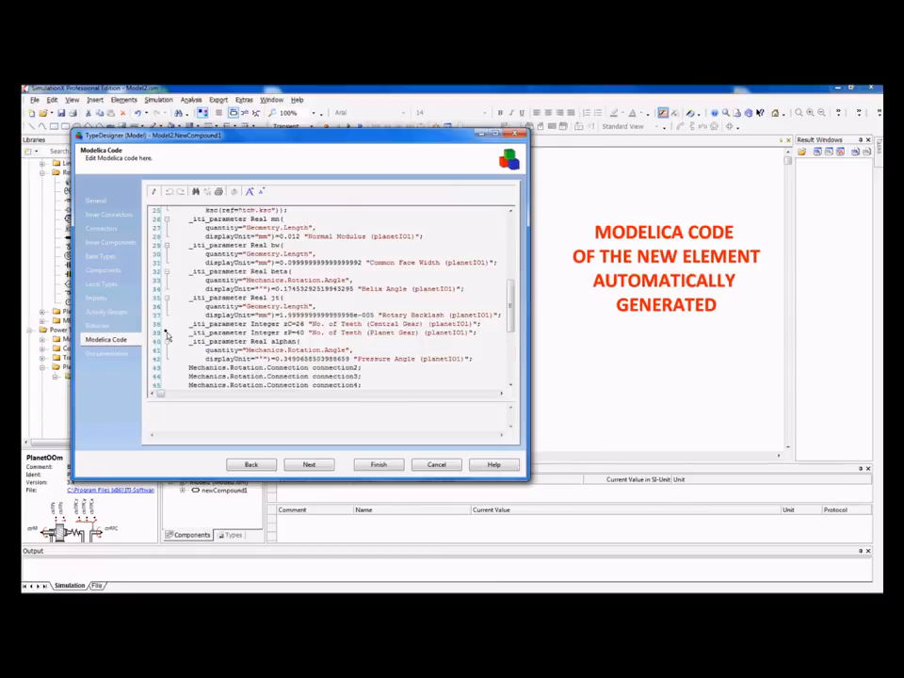
- Generate the documentation template, overwriting the existing help file, and finish the component
left_click(105, 354)
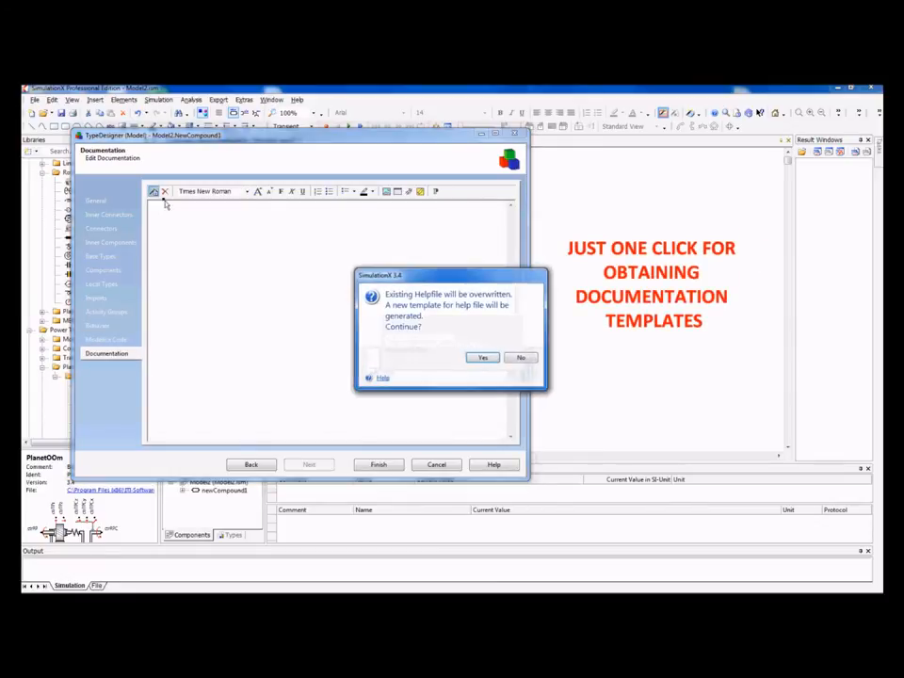
left_click(482, 358)
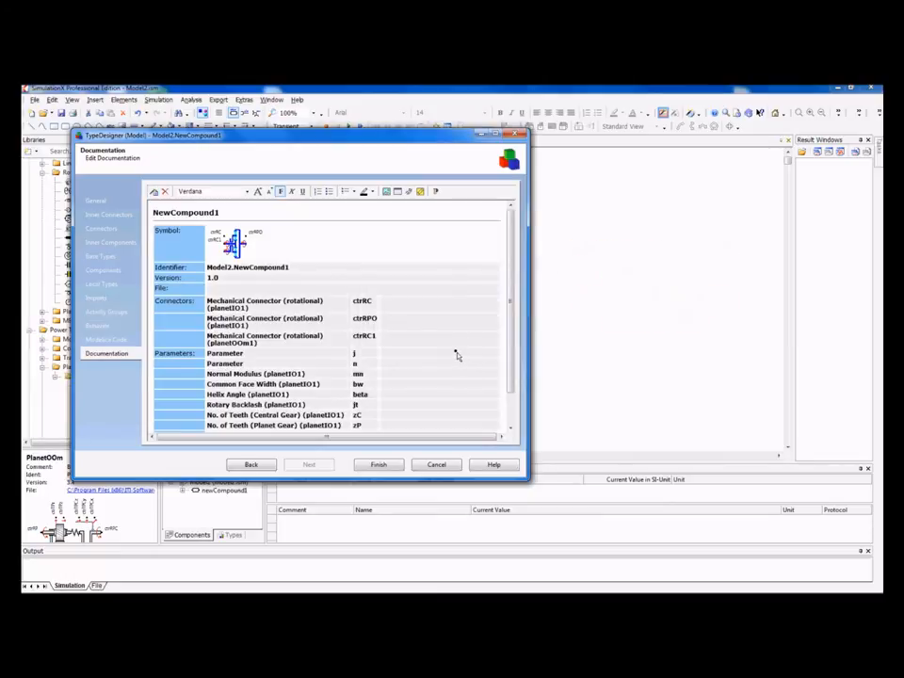
left_click(376, 464)
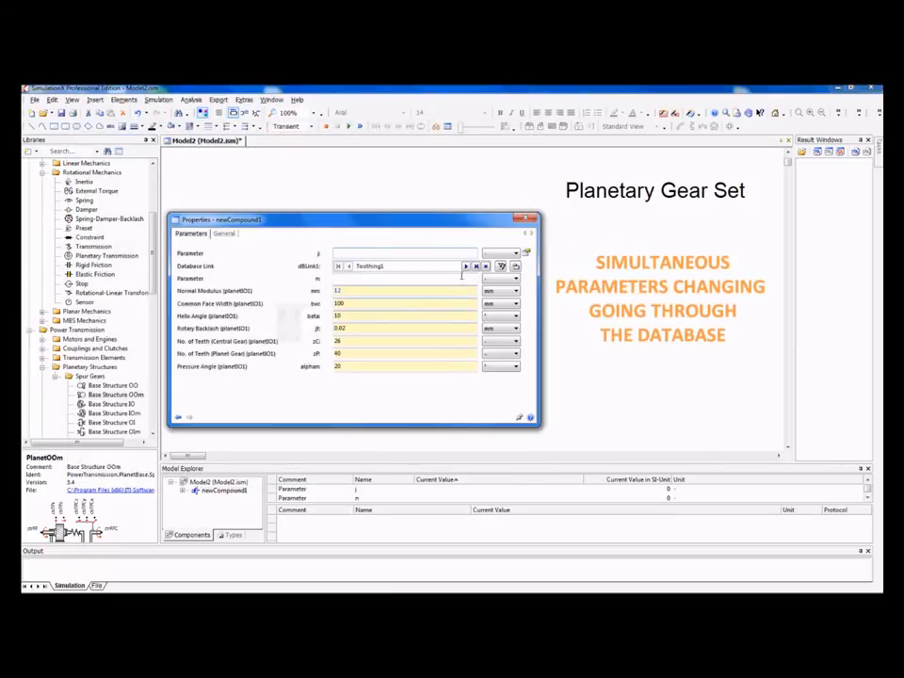
- Switch the component's database toothing record twice so its gear parameters update together
left_click(467, 268)
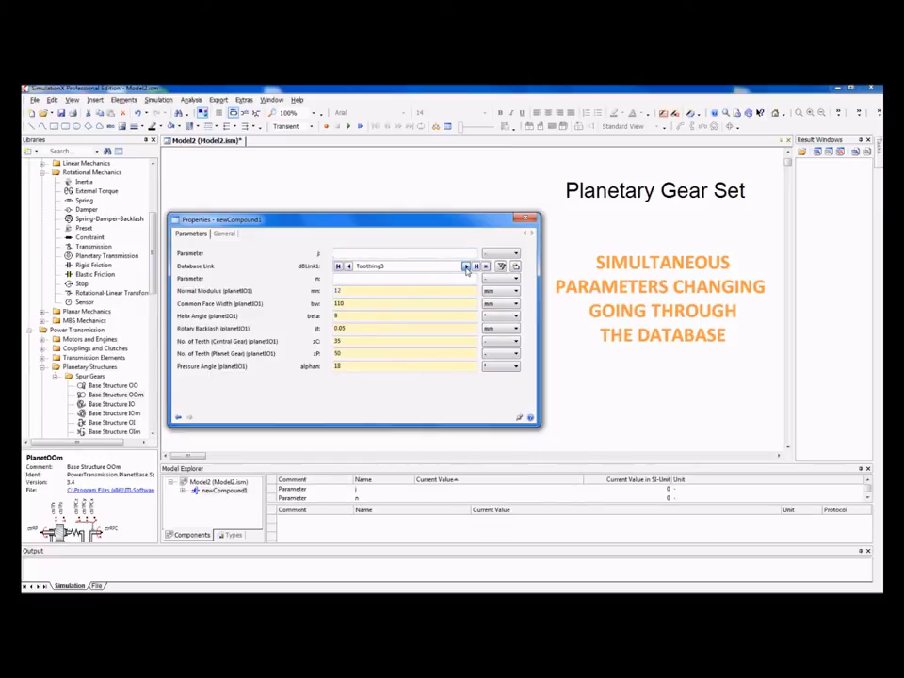
left_click(465, 266)
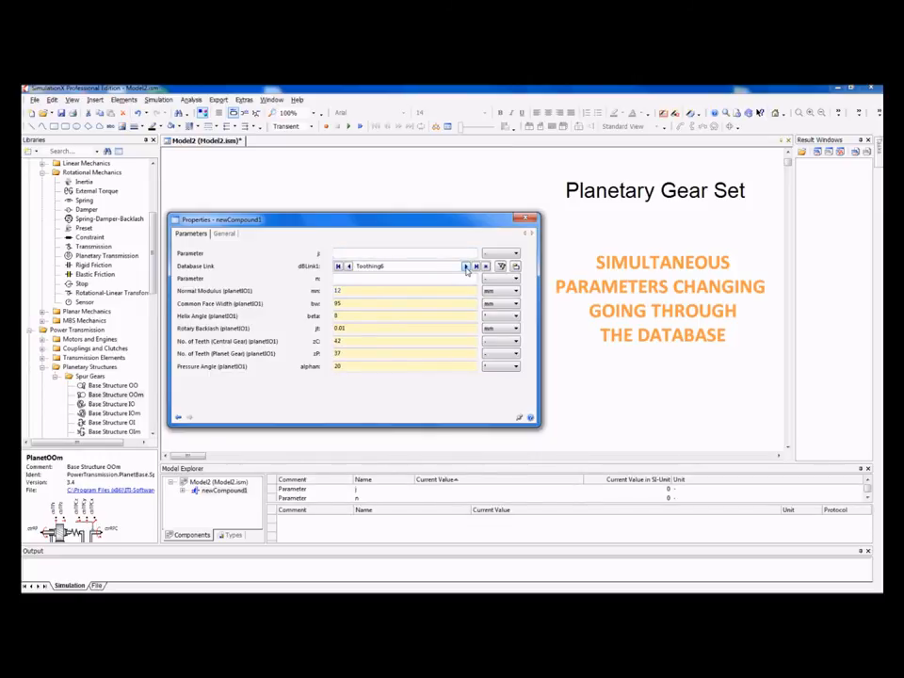